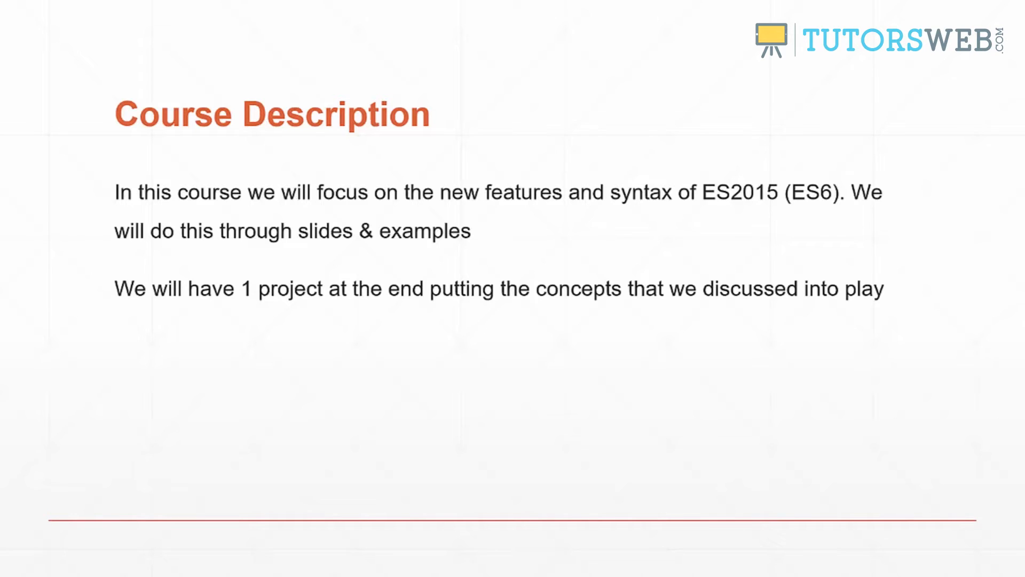
pyautogui.moveTo(987, 354)
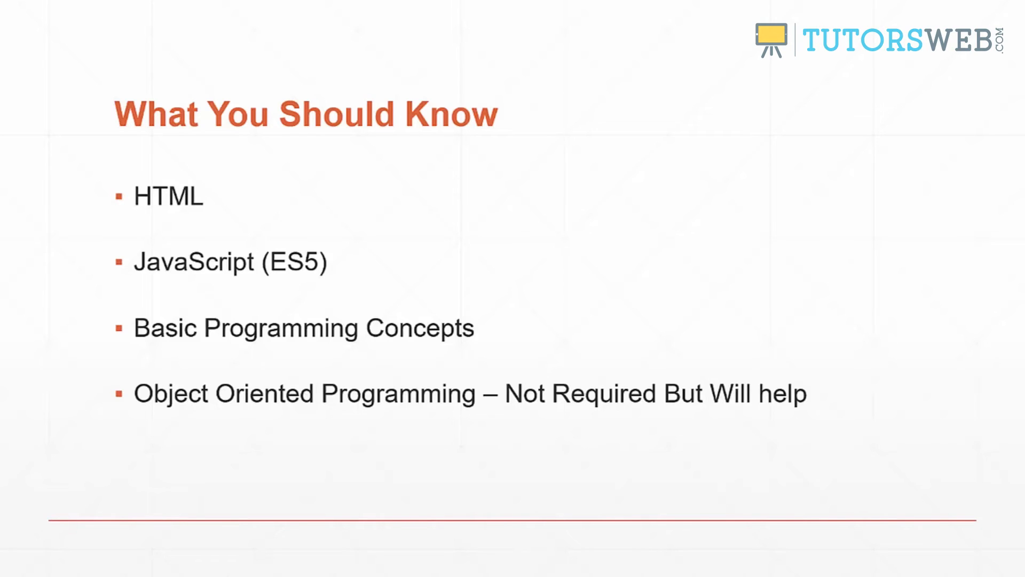
pyautogui.press('Right')
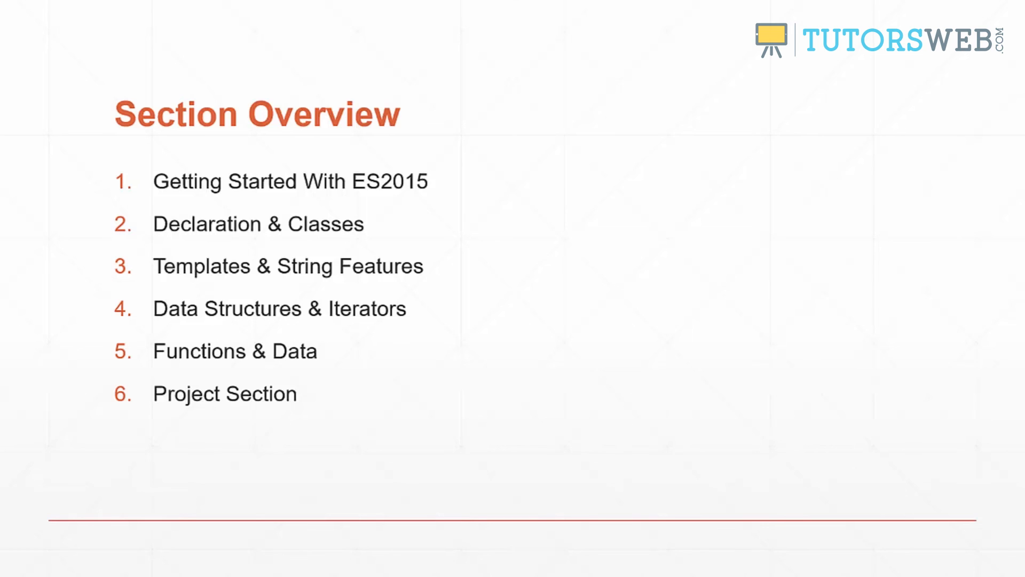
pyautogui.moveTo(944, 373)
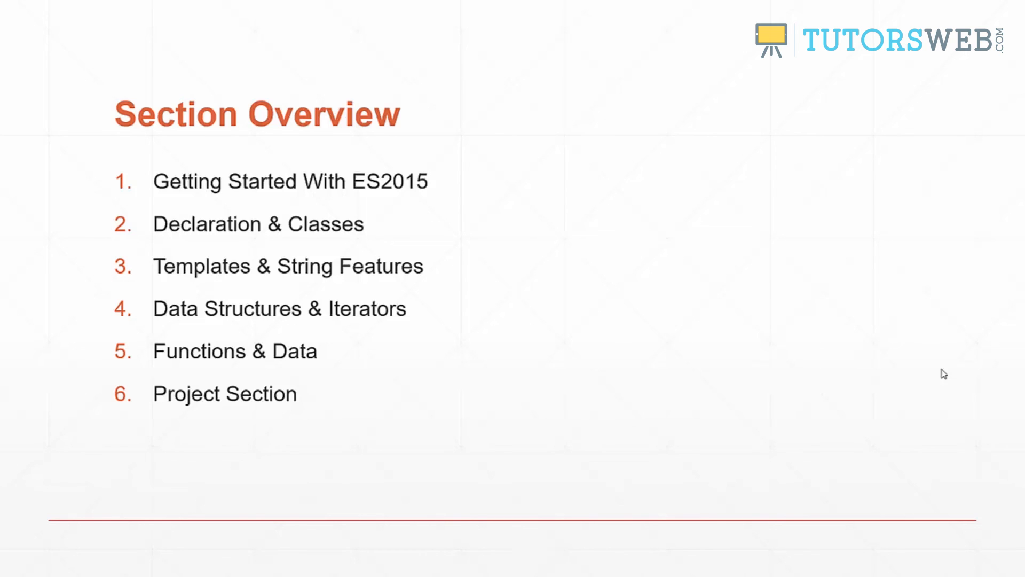